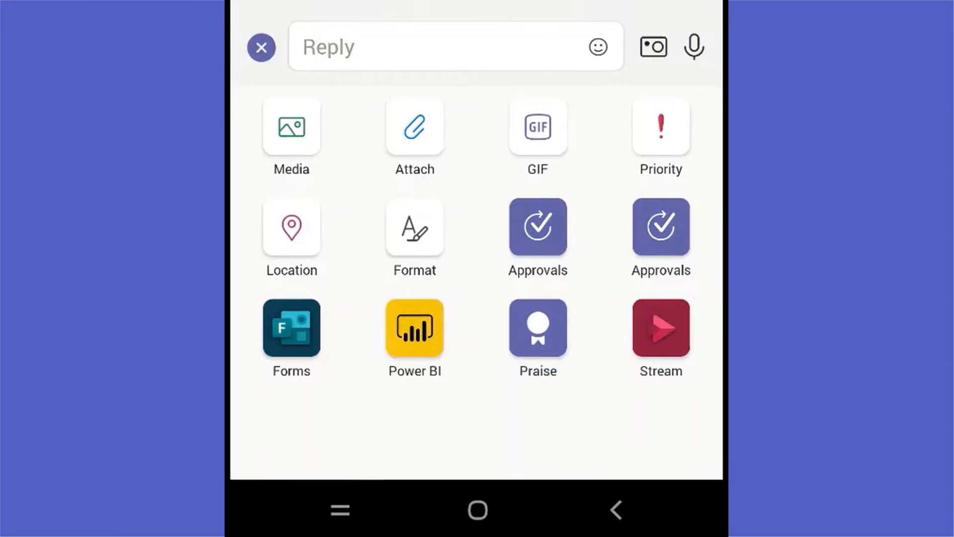
- Send Alex Wilber an Awesome praise badge for customer appreciation in the survey report
left_click(538, 329)
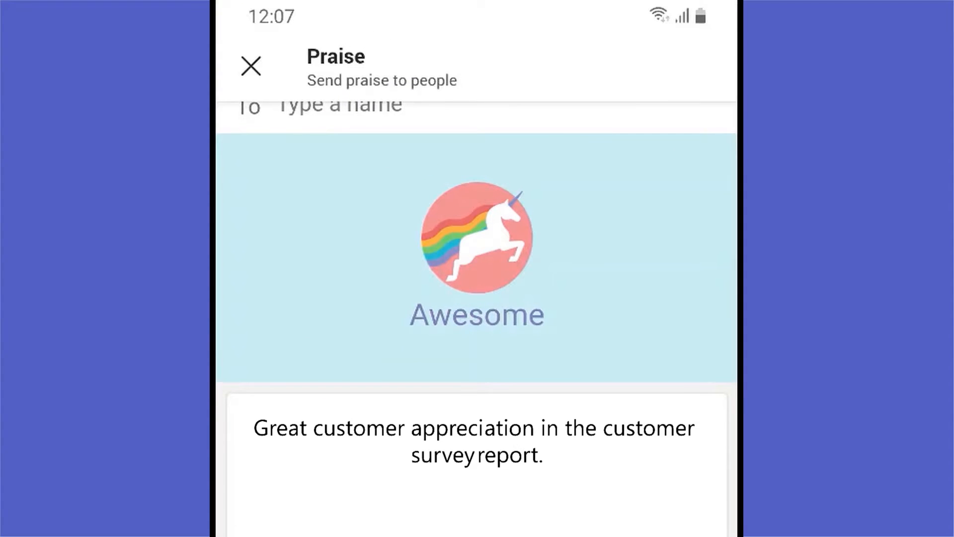
type("a")
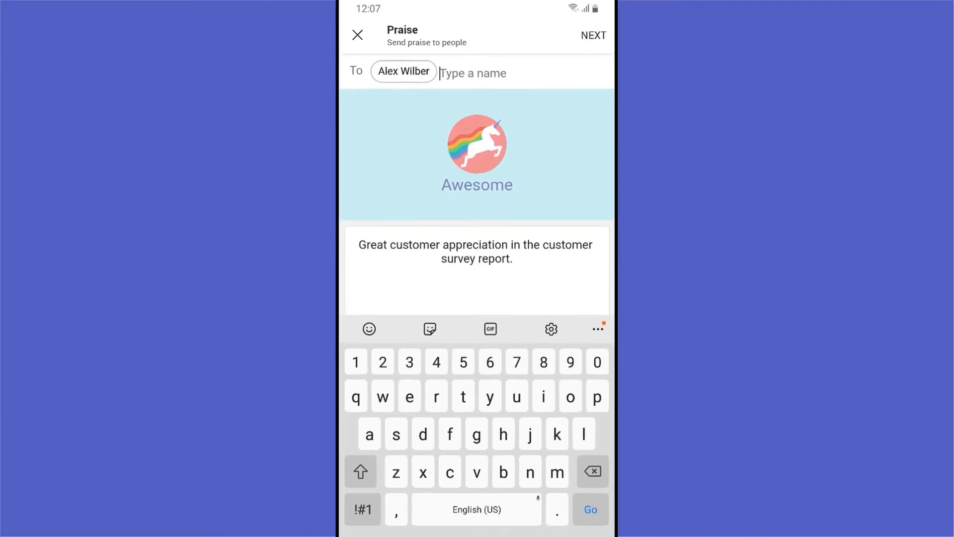
left_click(593, 35)
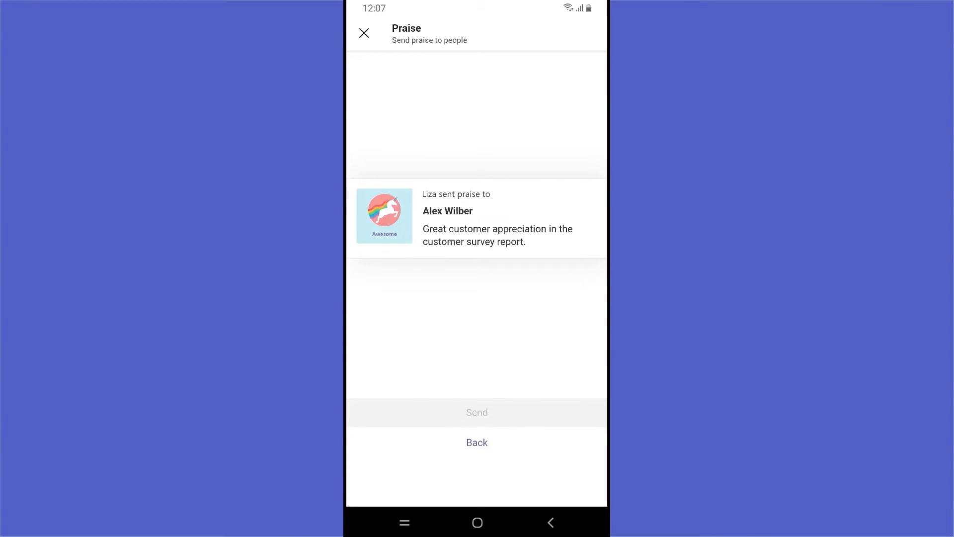
left_click(476, 412)
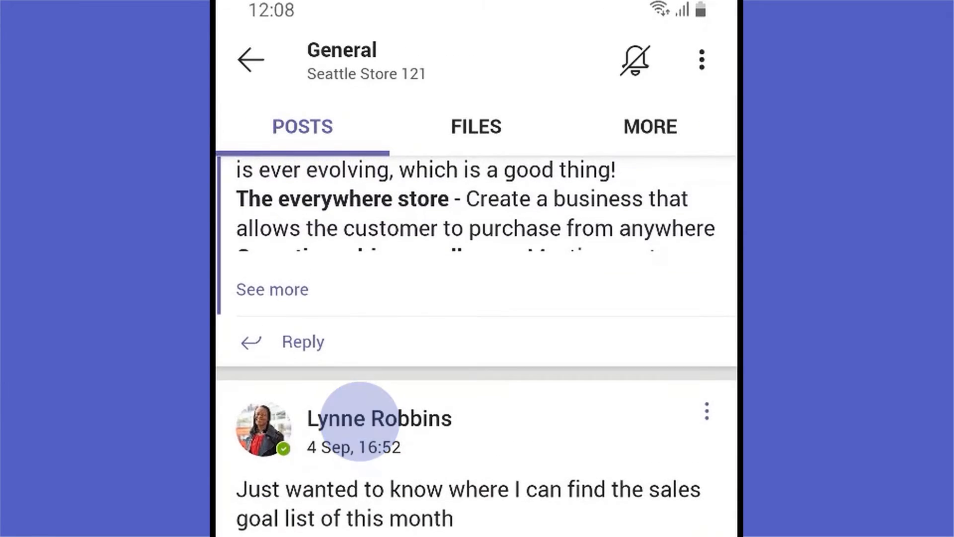
- Type 'Here is the new inventory list. Please update it regularly.' as a General channel post
left_click(379, 418)
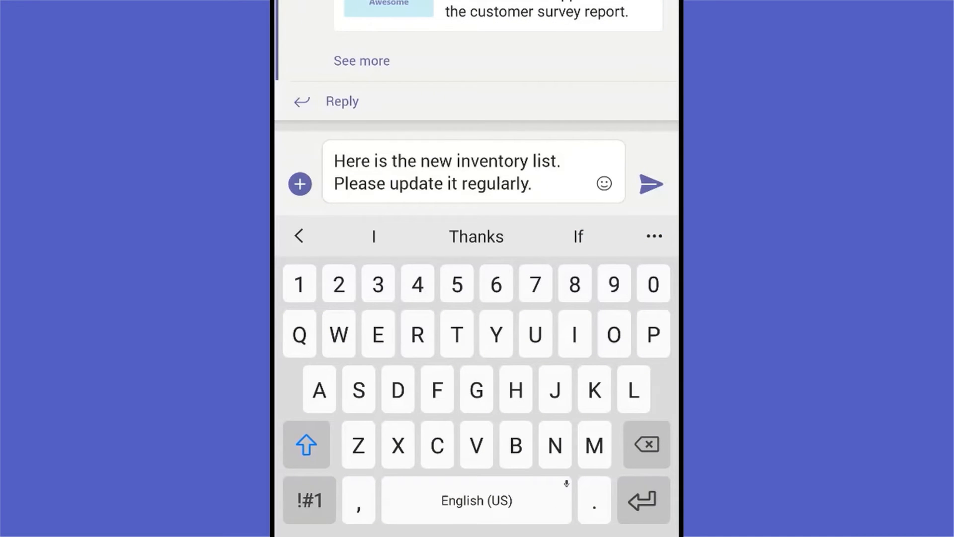
- Post the inventory-list message to General with Important priority
left_click(298, 183)
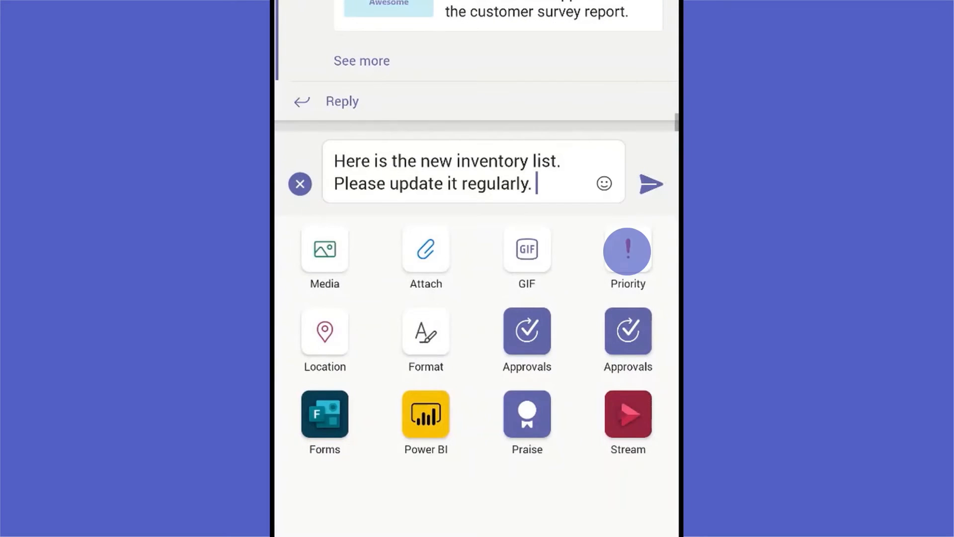
left_click(627, 250)
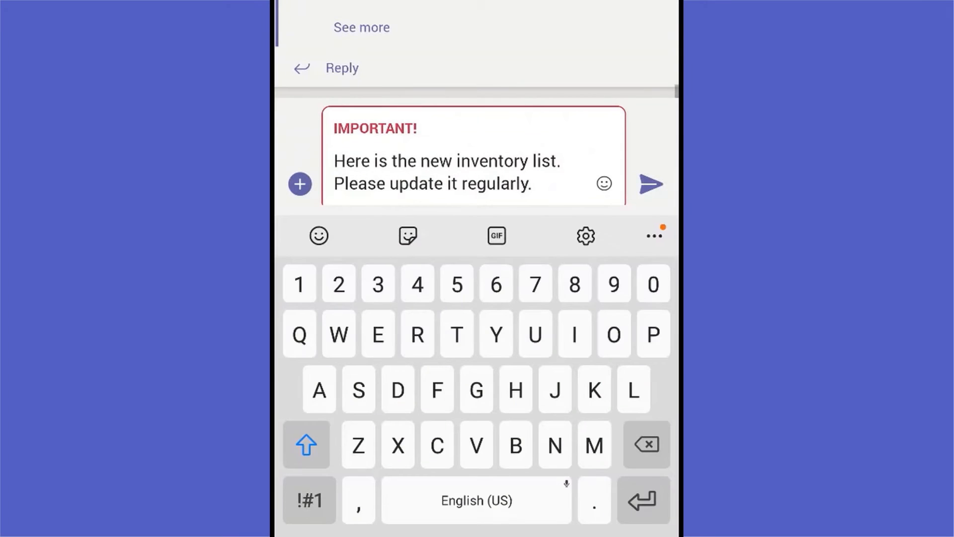
left_click(650, 184)
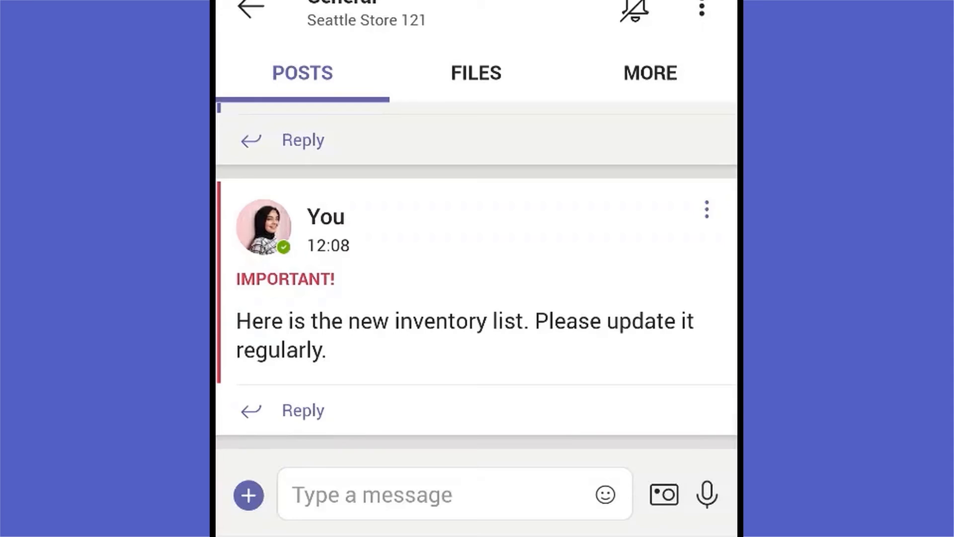
- Open the one-to-one chat with Lynne Robbins
left_click(426, 494)
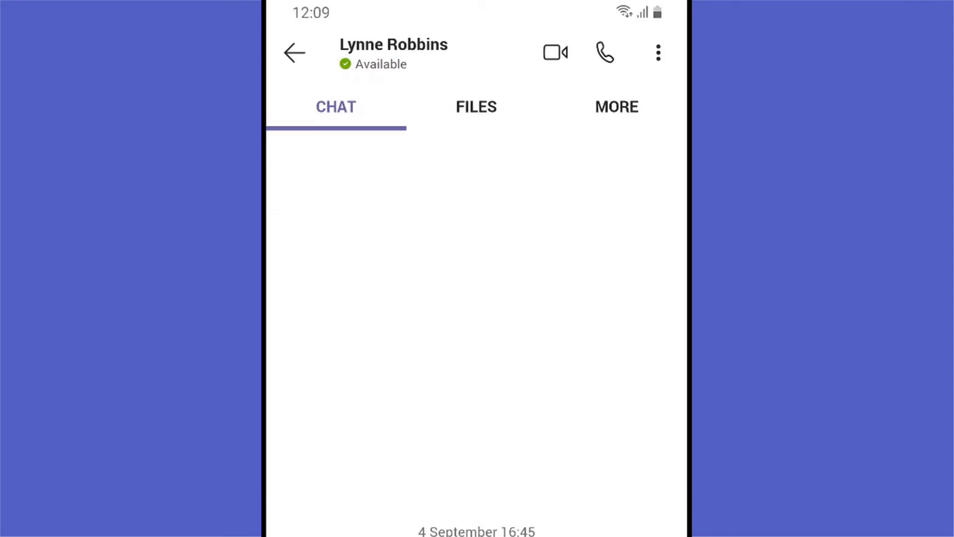
- Send Lynne a mobile charger photo captioned 'Here is new mobile charger item picture'
left_click(604, 52)
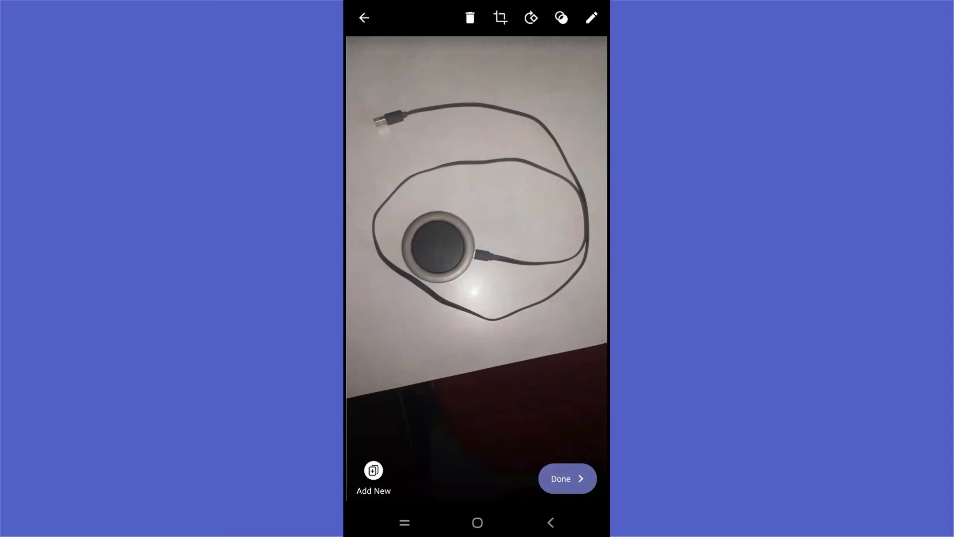
left_click(565, 478)
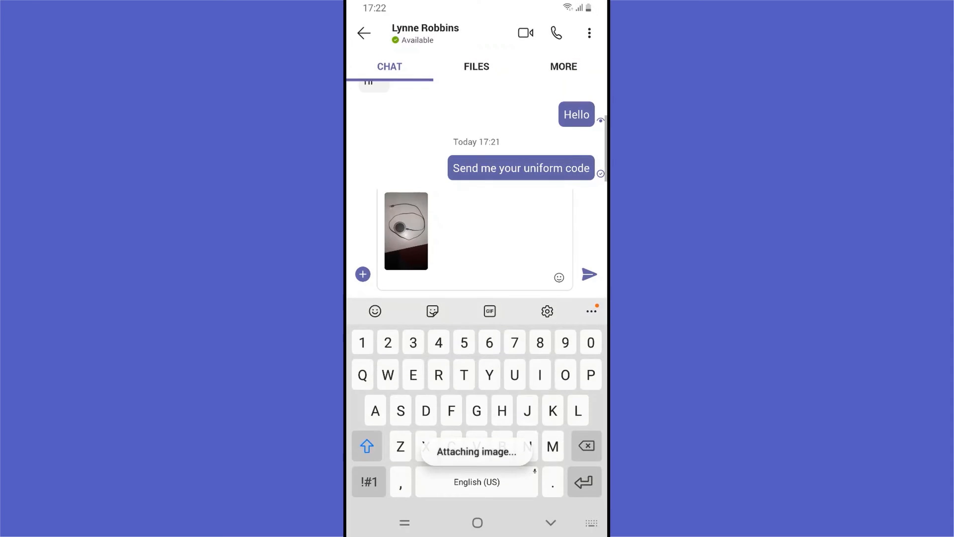
left_click(588, 274)
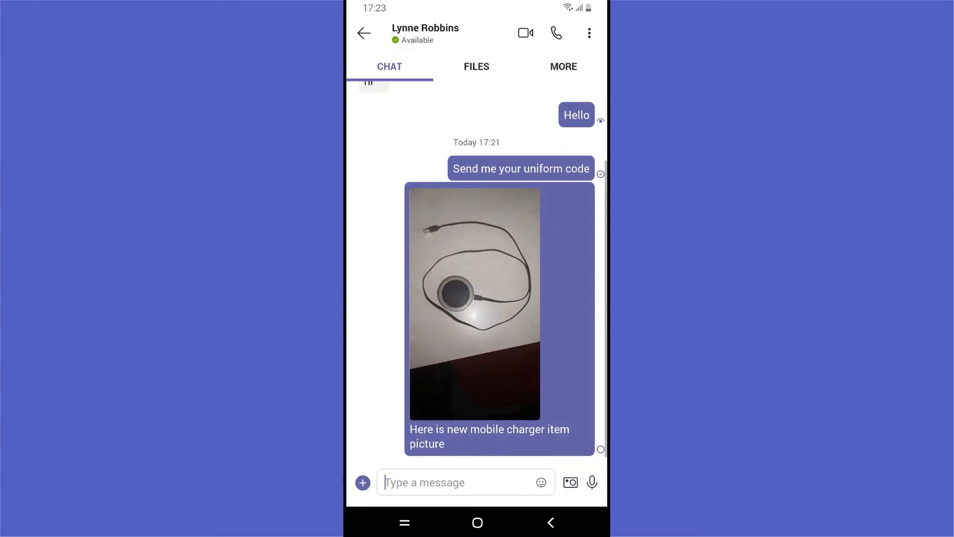